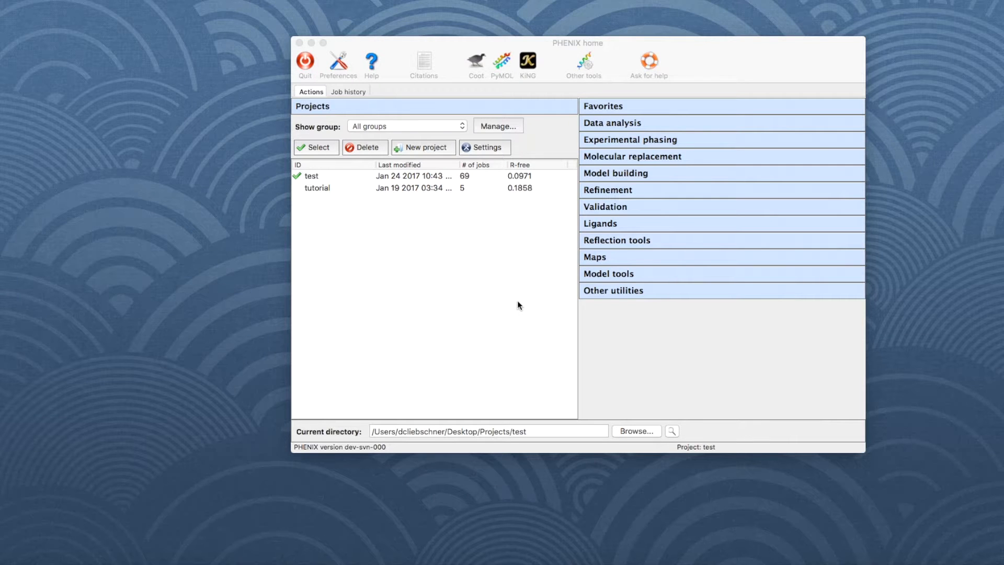
{"action": "mouse_move", "coordinate": [466, 252]}
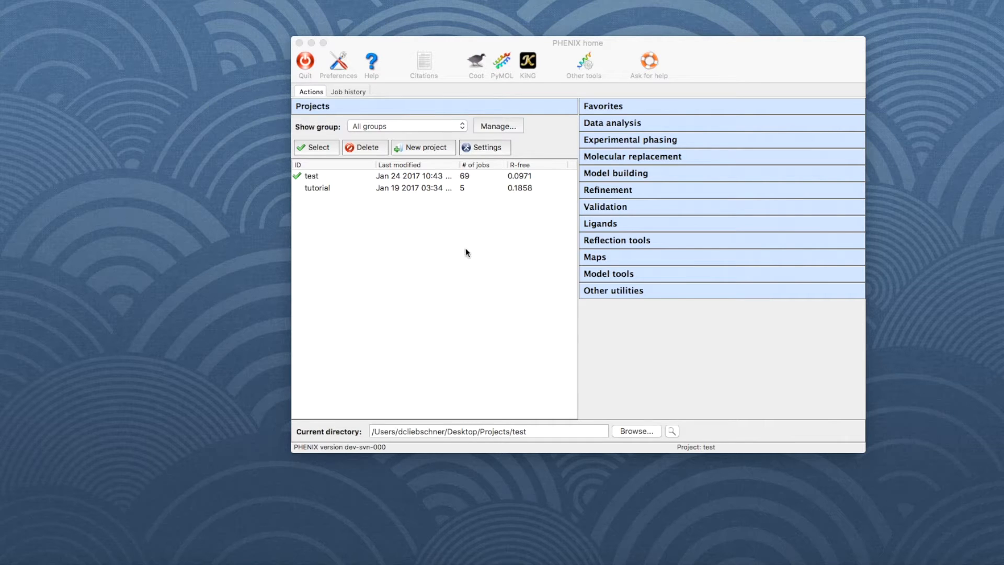
Start a new project with the S. aureofaciens ribonuclease Sa tutorial data destined for Projects/test/tutorial_refine
{"action": "left_click", "coordinate": [422, 146]}
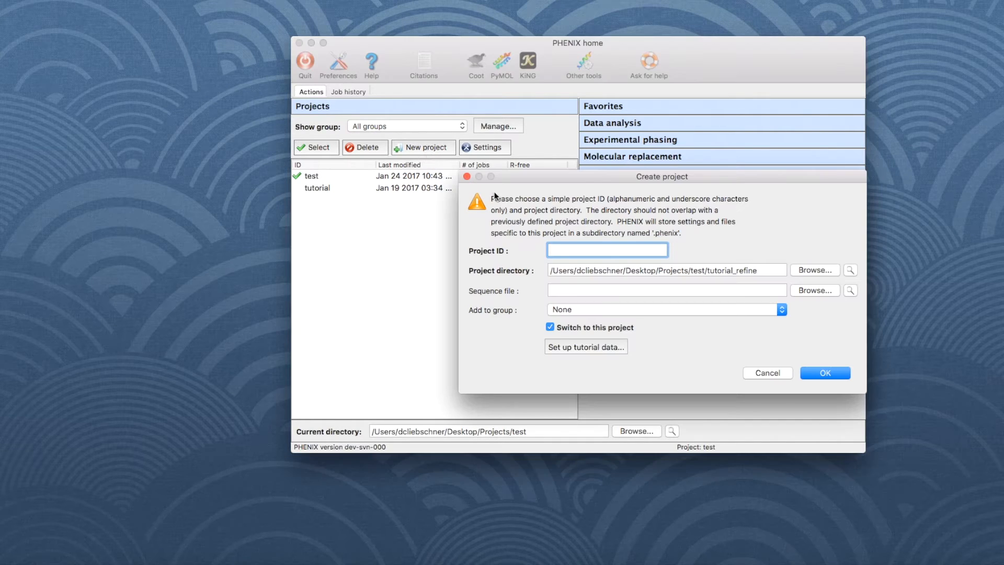
{"action": "mouse_move", "coordinate": [610, 365]}
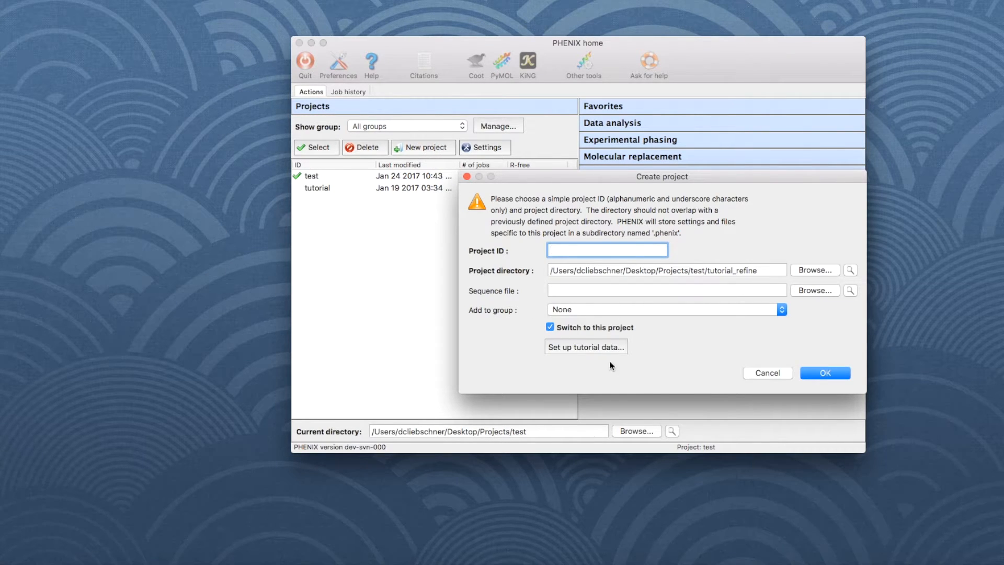
{"action": "left_click", "coordinate": [585, 346]}
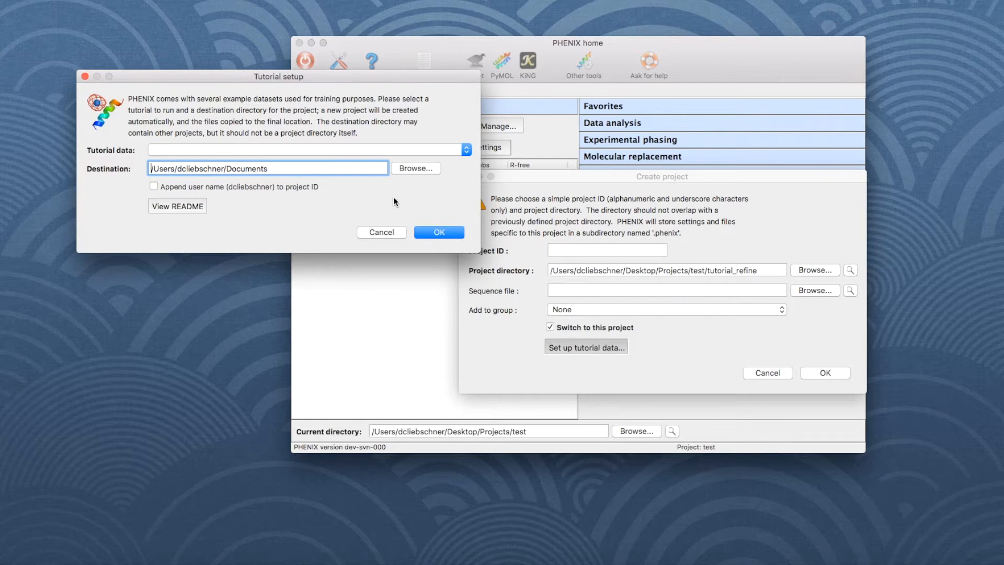
{"action": "mouse_move", "coordinate": [465, 150]}
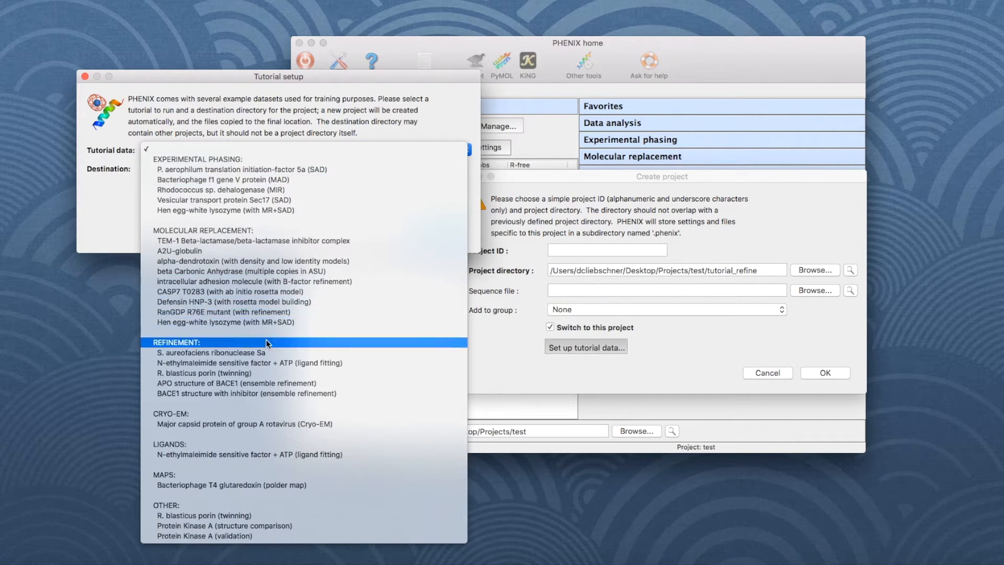
{"action": "left_click", "coordinate": [212, 352]}
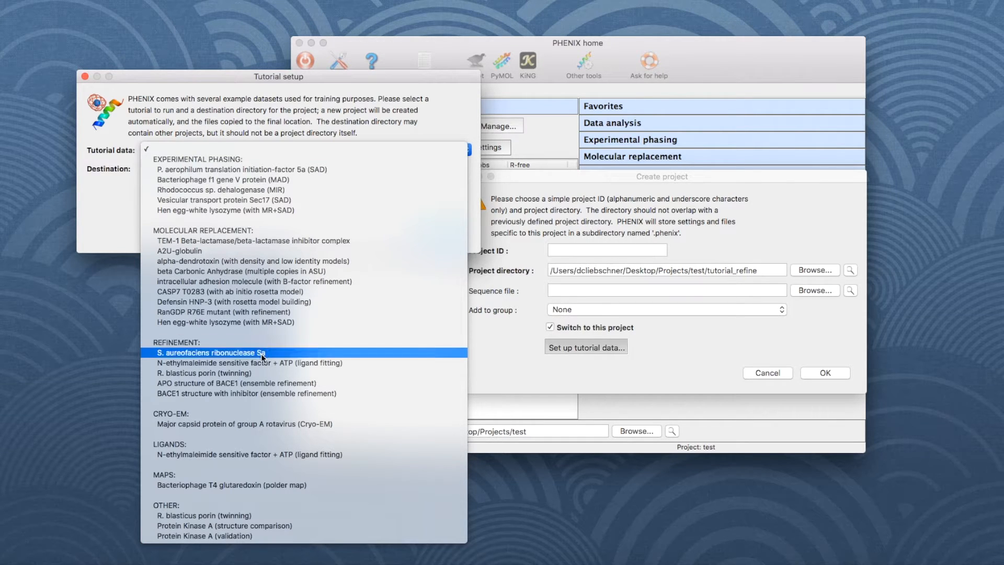
{"action": "left_click", "coordinate": [211, 353]}
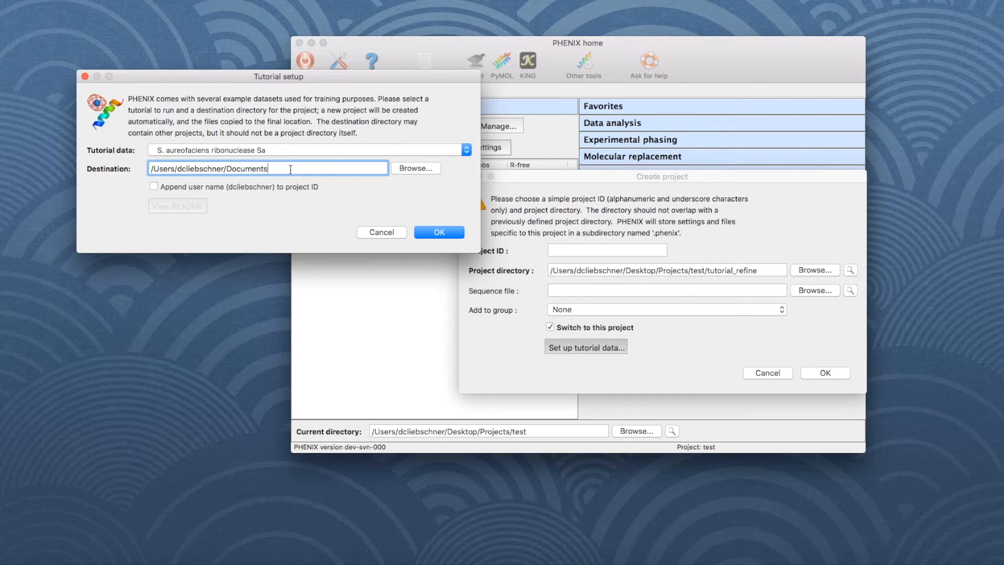
{"action": "type", "text": "/Users/dcliebschner/Desktop/Projects/test/tutorial_refine"}
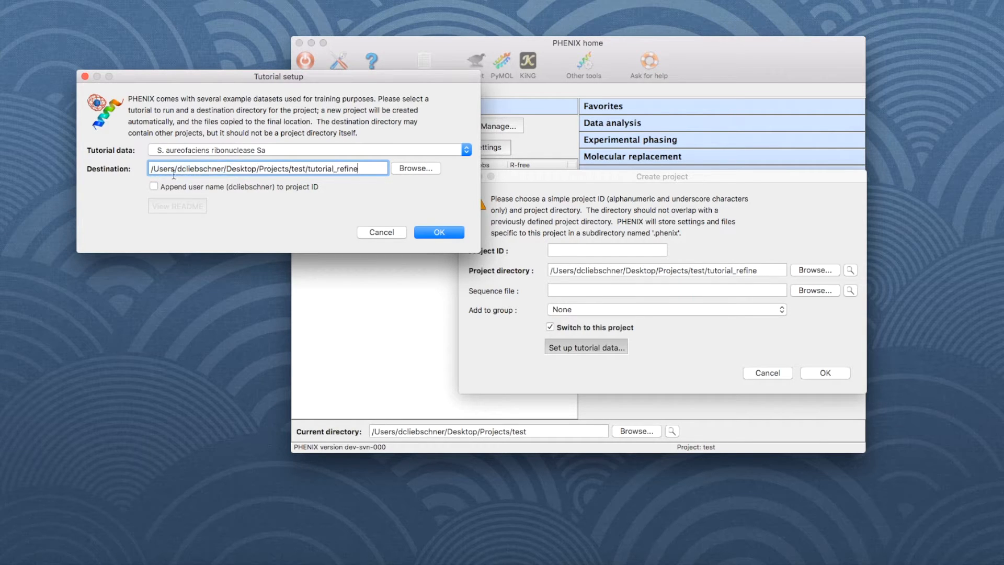
{"action": "mouse_move", "coordinate": [320, 224]}
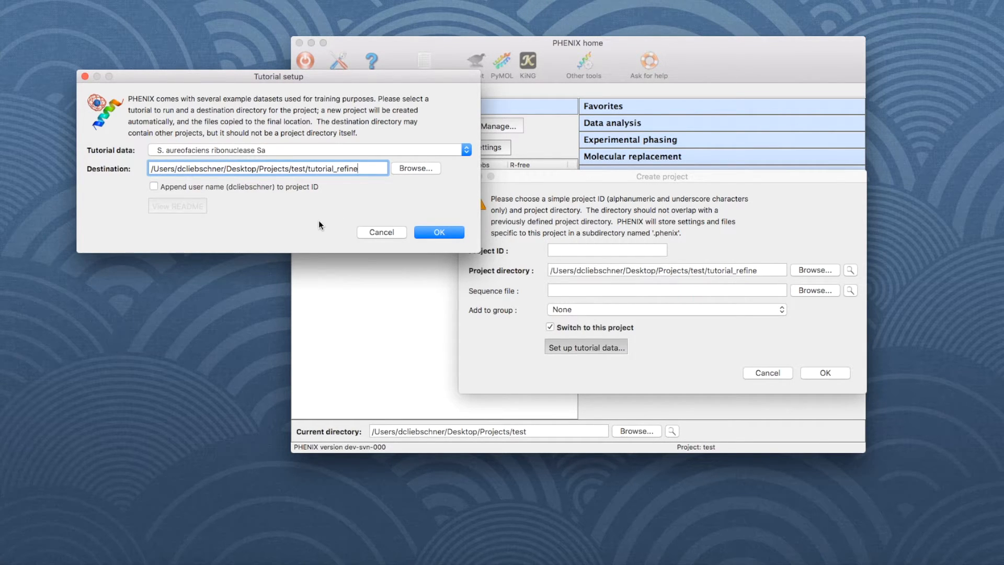
Confirm the tutorial setup, creating the rnase-s project as the active project
{"action": "left_click", "coordinate": [438, 231]}
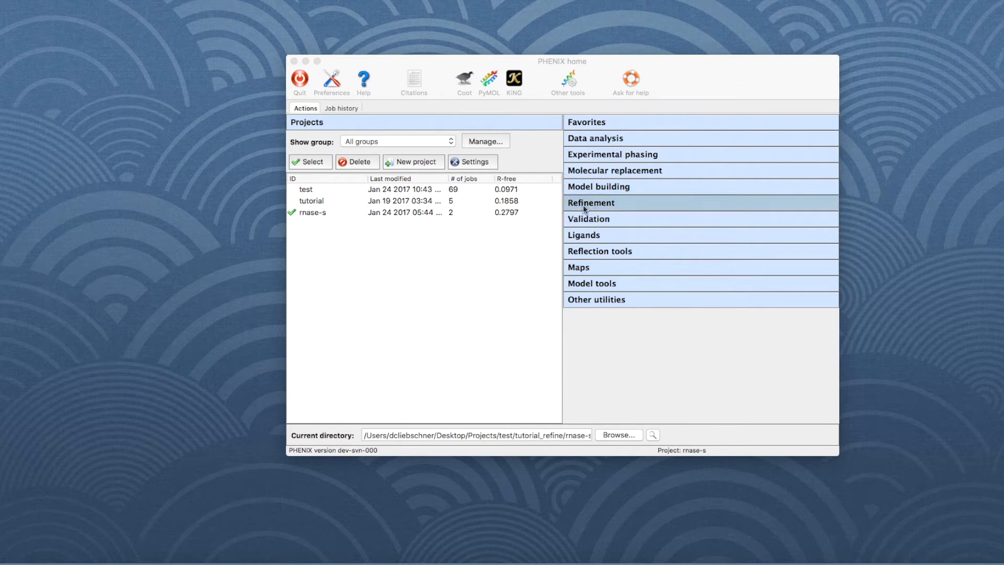
Load model.pdb and data.mtz into a phenix.refine job with F-obs,SIGF-obs as data labels
{"action": "left_click", "coordinate": [590, 202]}
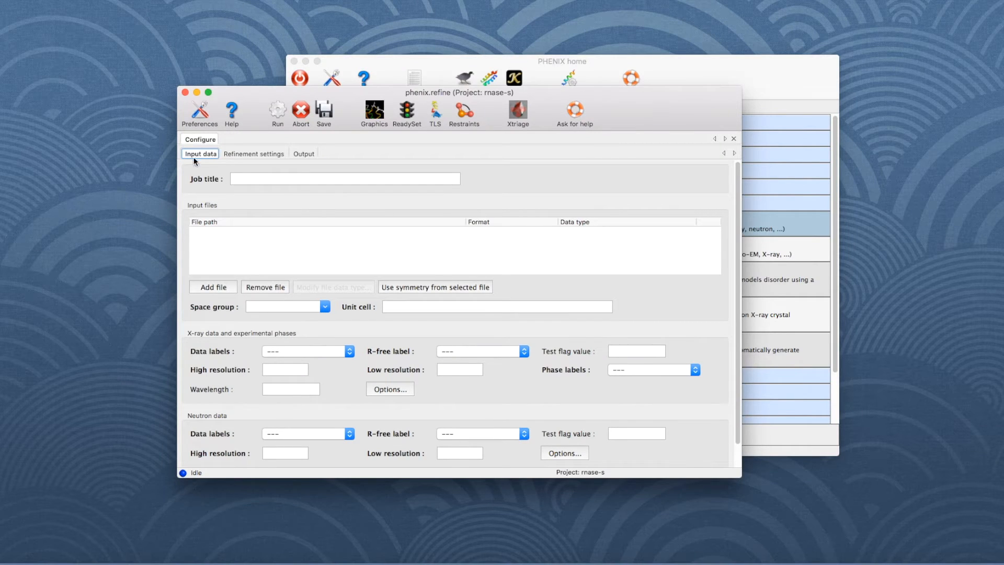
{"action": "mouse_move", "coordinate": [195, 161]}
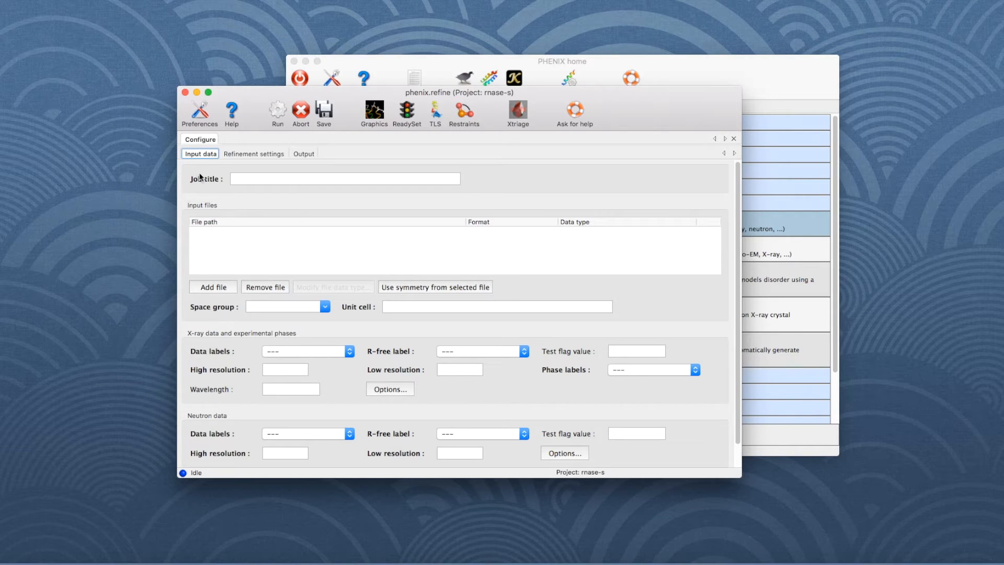
{"action": "left_click", "coordinate": [213, 286]}
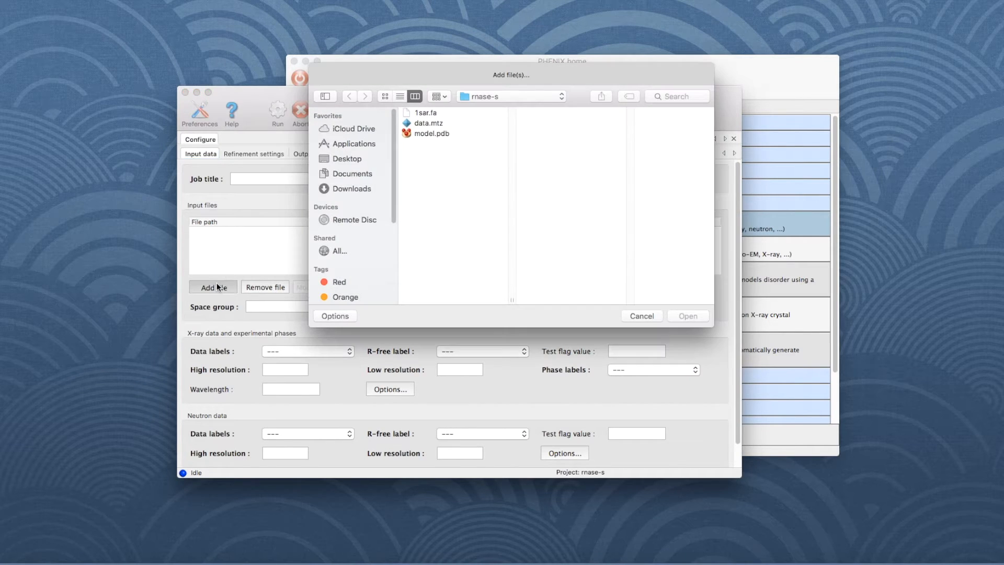
{"action": "left_click", "coordinate": [430, 133]}
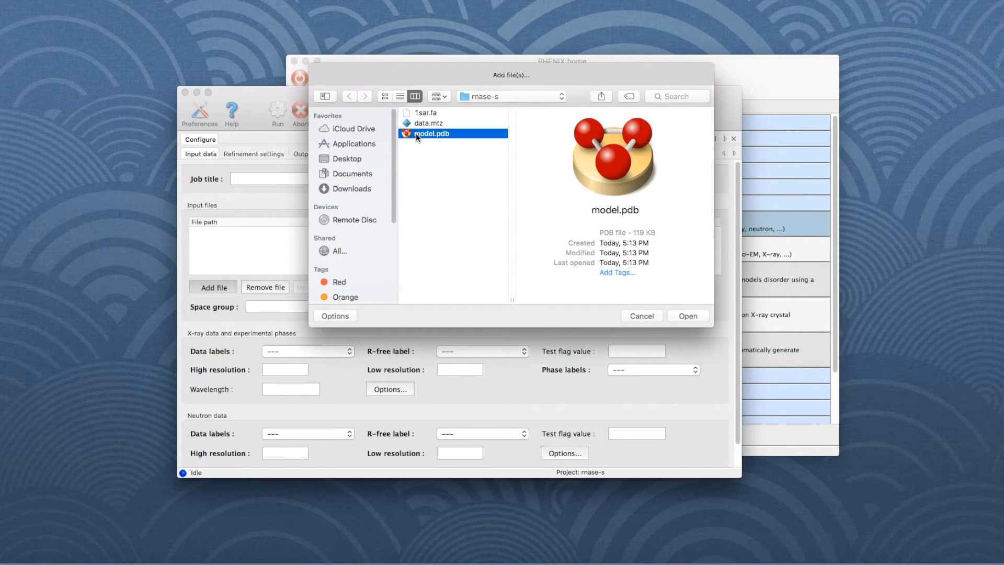
{"action": "mouse_move", "coordinate": [688, 316]}
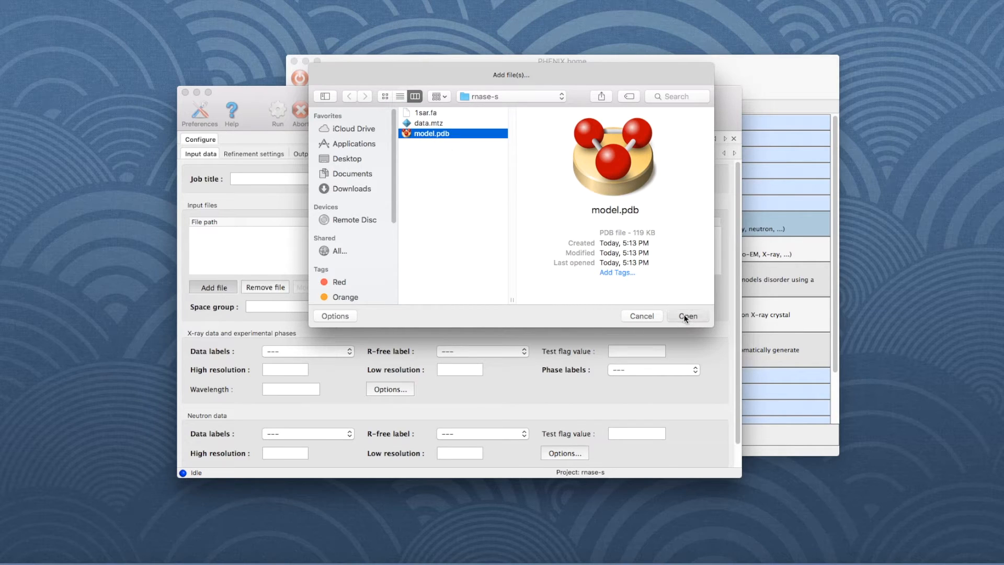
{"action": "left_click", "coordinate": [688, 316]}
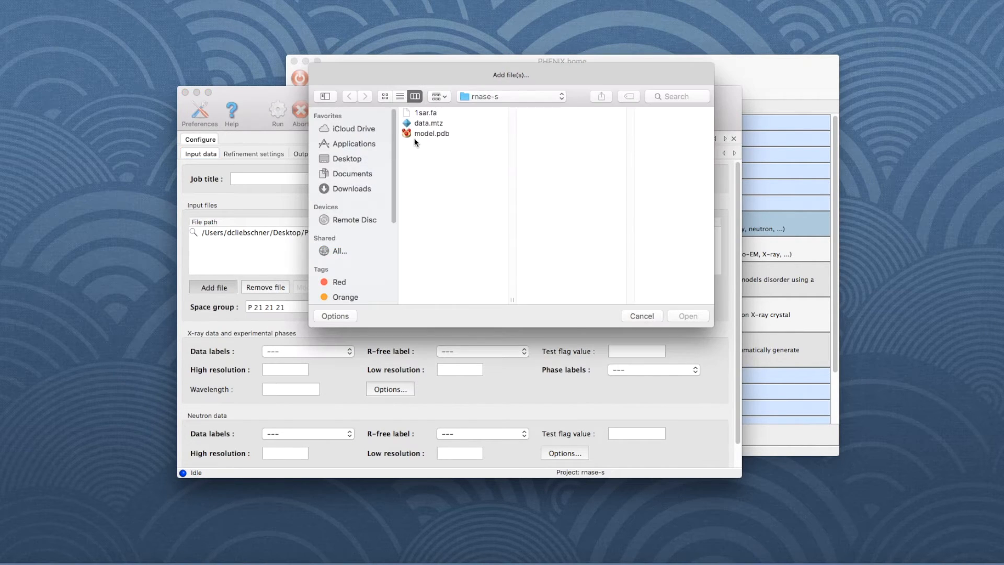
{"action": "left_click", "coordinate": [687, 314]}
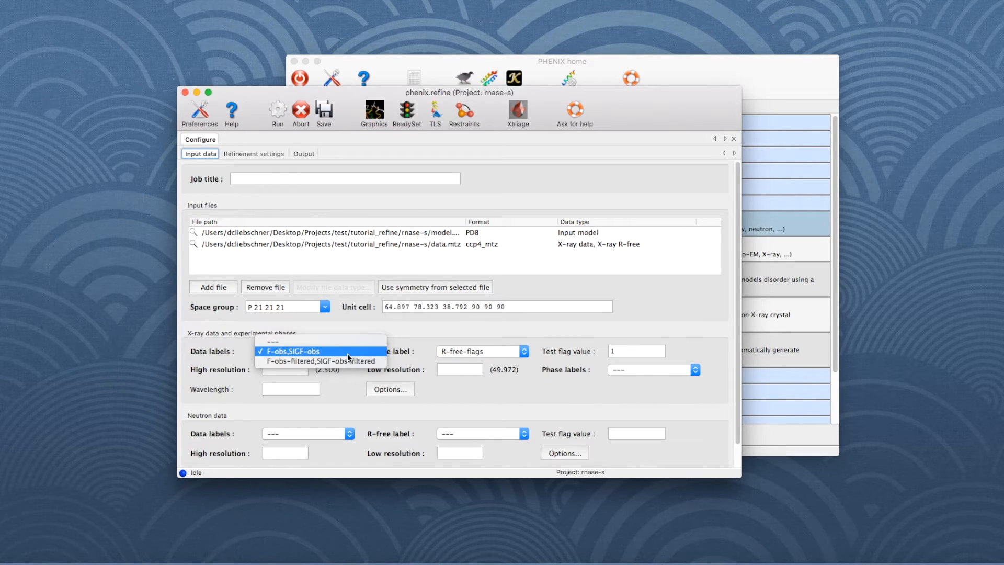
{"action": "left_click", "coordinate": [290, 351]}
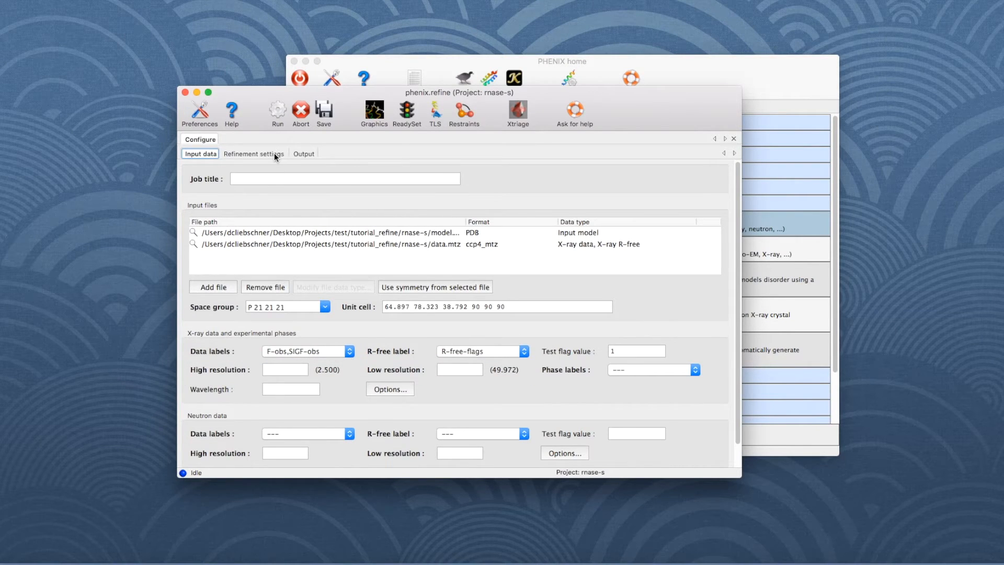
Review the XYZ, real-space, B-factor and occupancy strategy, then launch the refinement run
{"action": "left_click", "coordinate": [253, 154]}
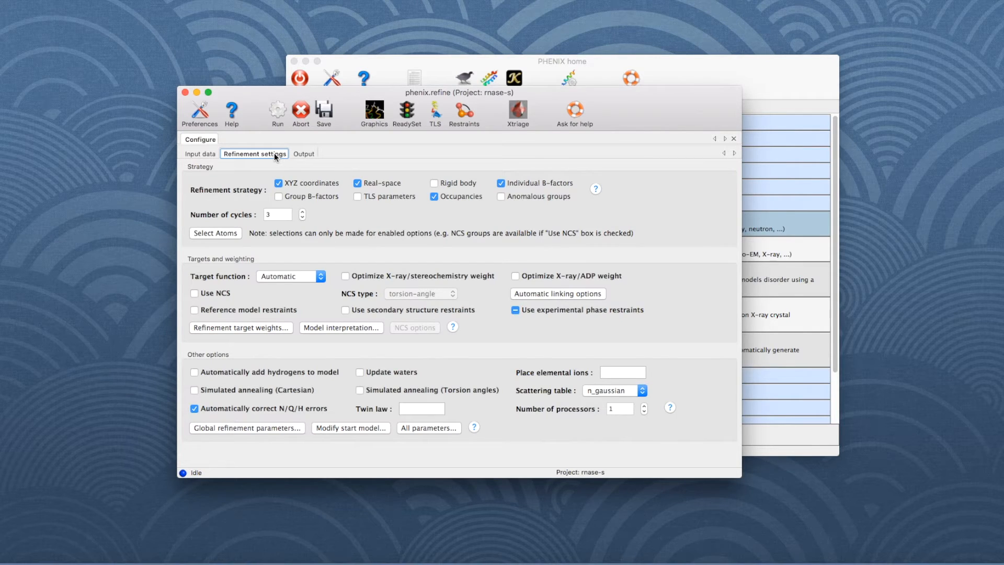
{"action": "mouse_move", "coordinate": [195, 159]}
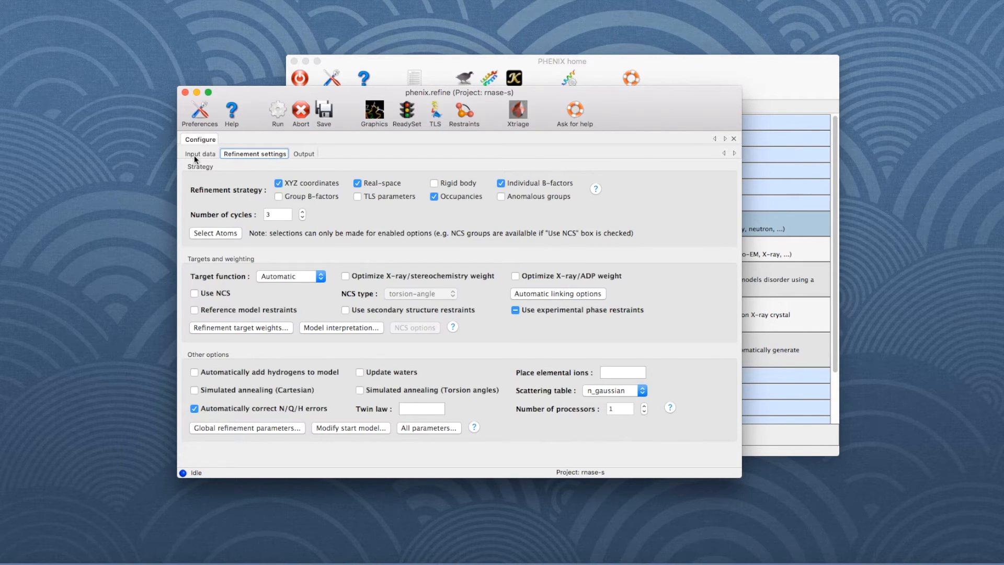
{"action": "mouse_move", "coordinate": [217, 169]}
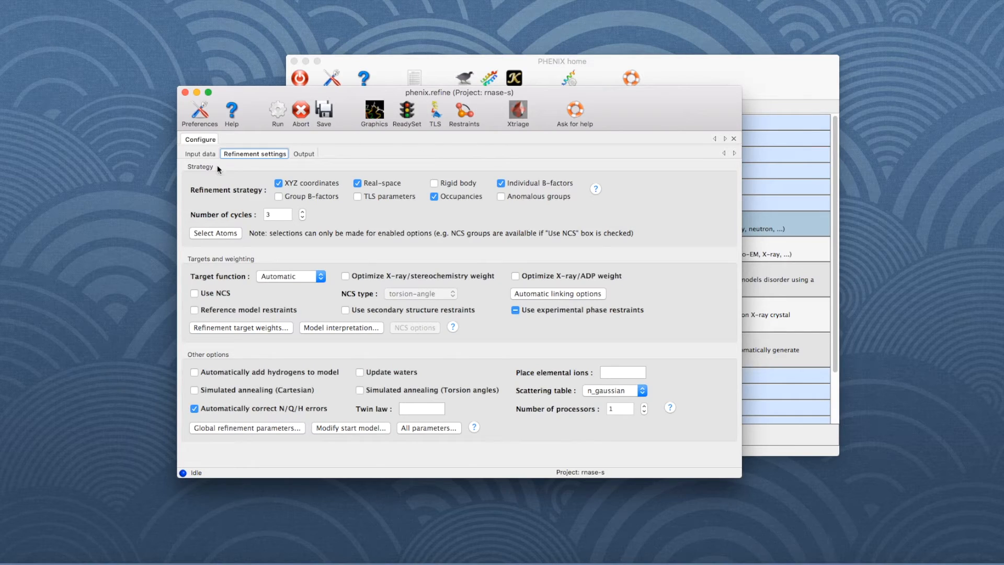
{"action": "mouse_move", "coordinate": [194, 244]}
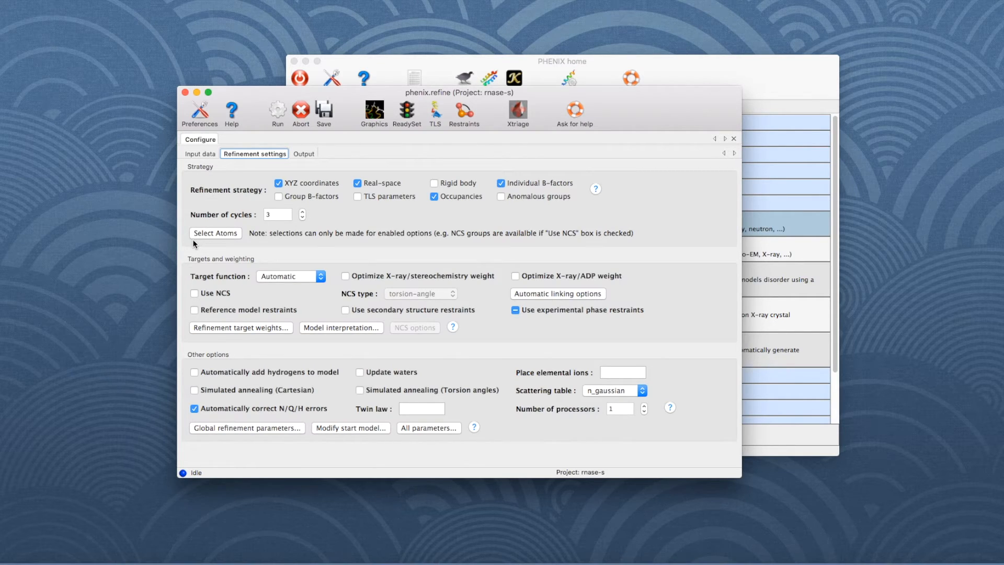
{"action": "left_click", "coordinate": [357, 183]}
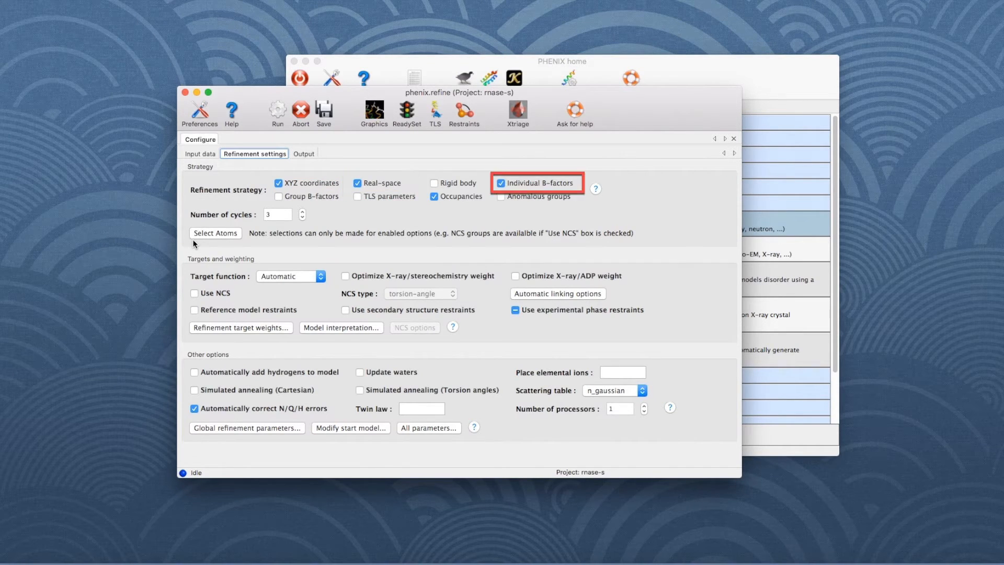
{"action": "left_click", "coordinate": [434, 196]}
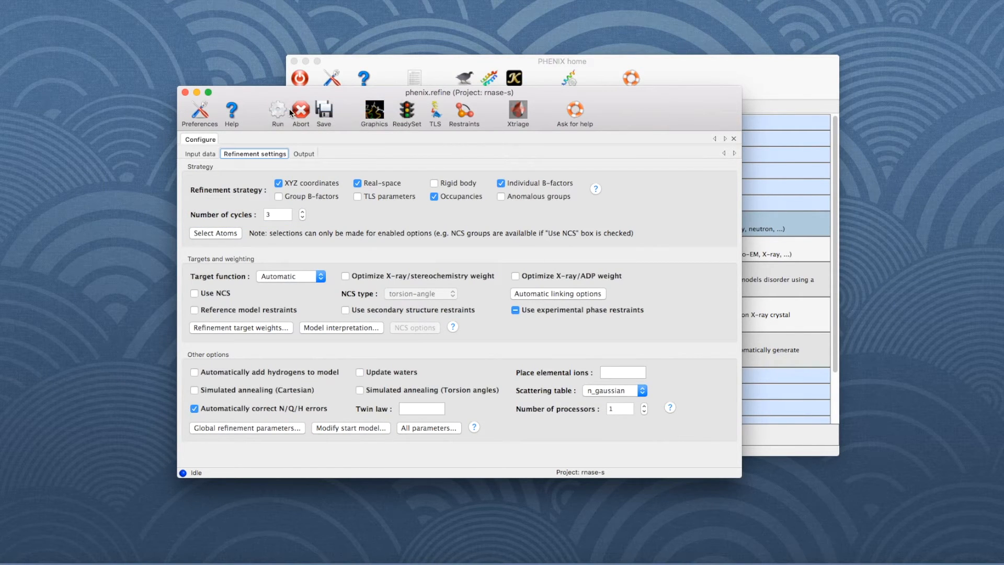
{"action": "left_click", "coordinate": [277, 109]}
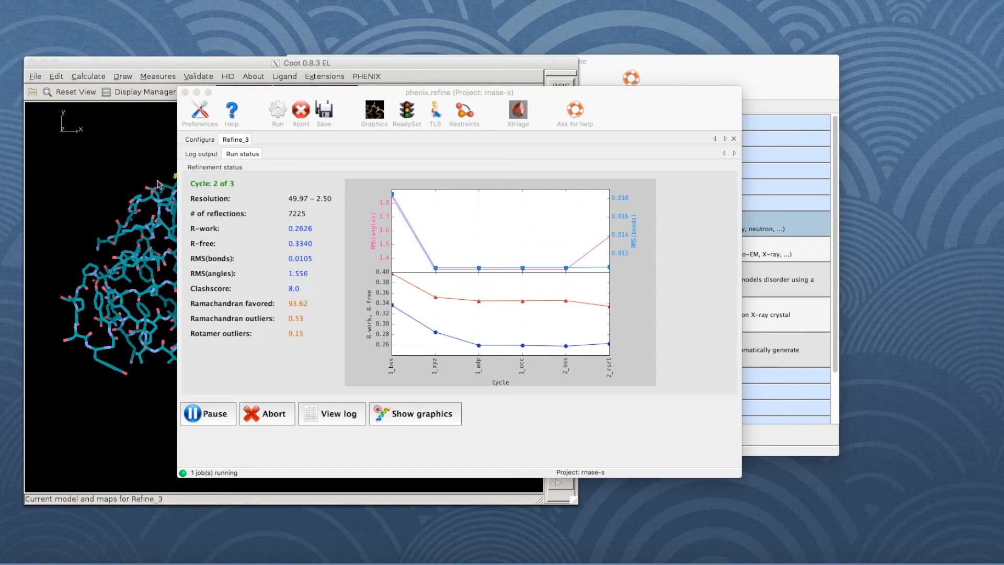
{"action": "mouse_move", "coordinate": [216, 142]}
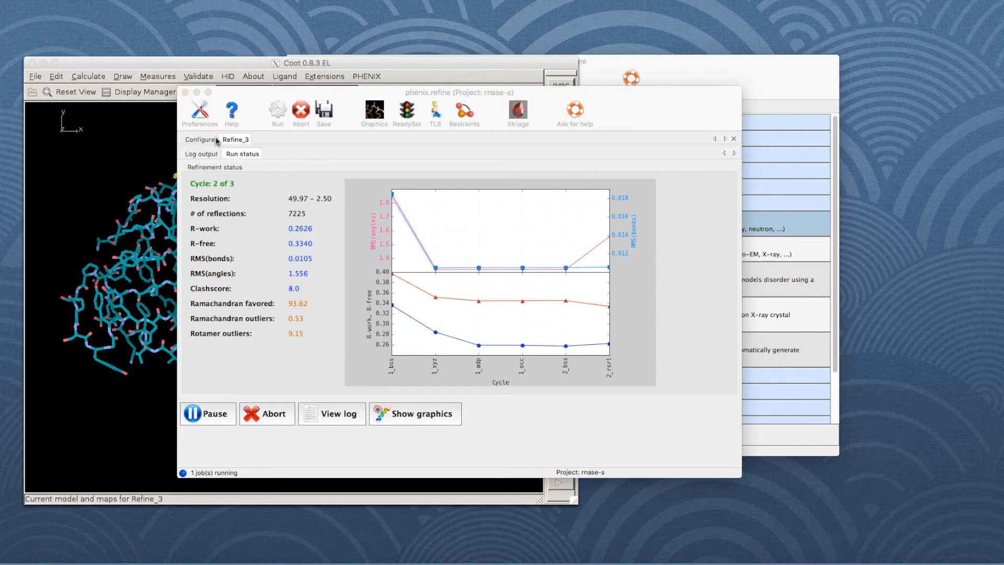
{"action": "left_click", "coordinate": [200, 153]}
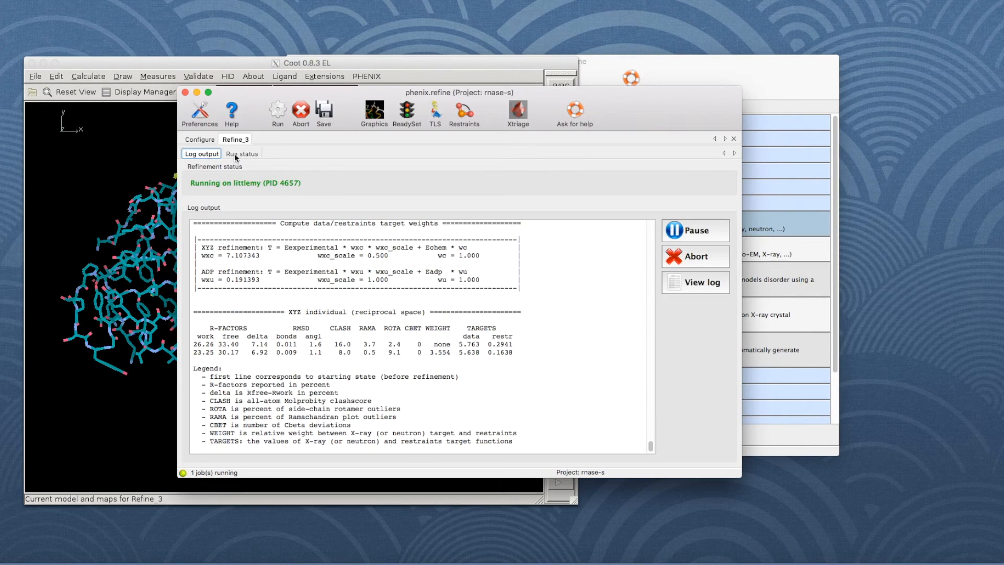
{"action": "left_click", "coordinate": [242, 153]}
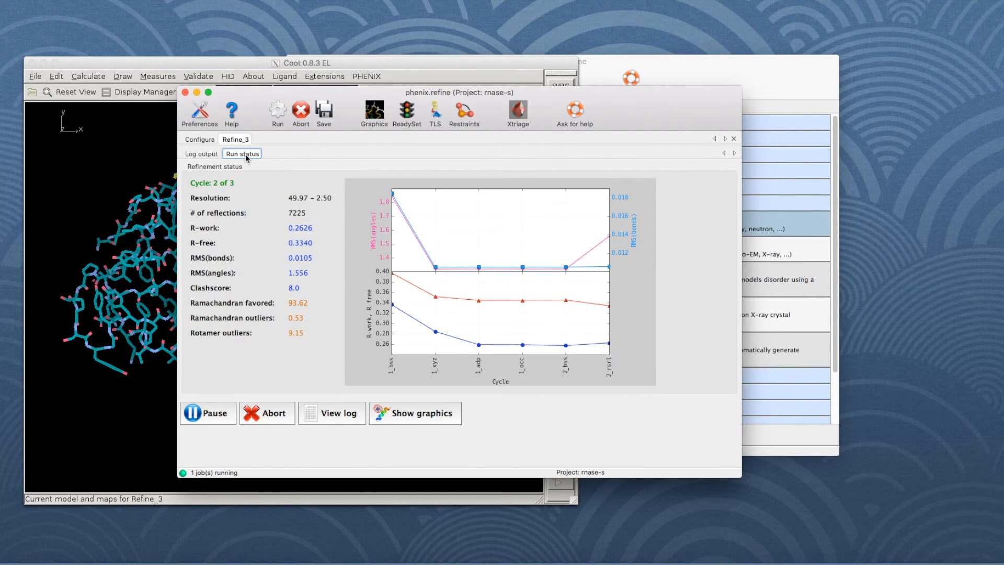
{"action": "mouse_move", "coordinate": [323, 221]}
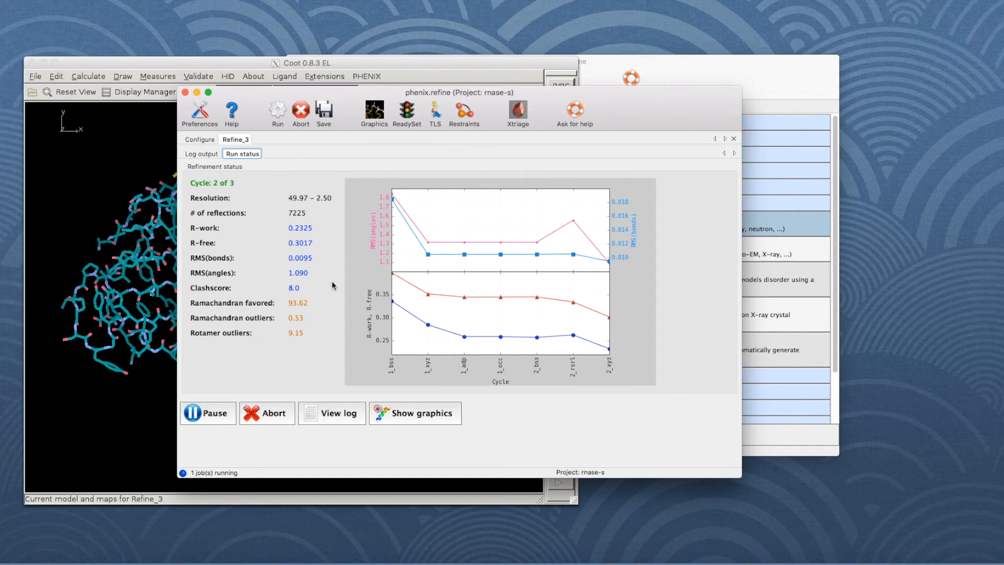
{"action": "mouse_move", "coordinate": [316, 350]}
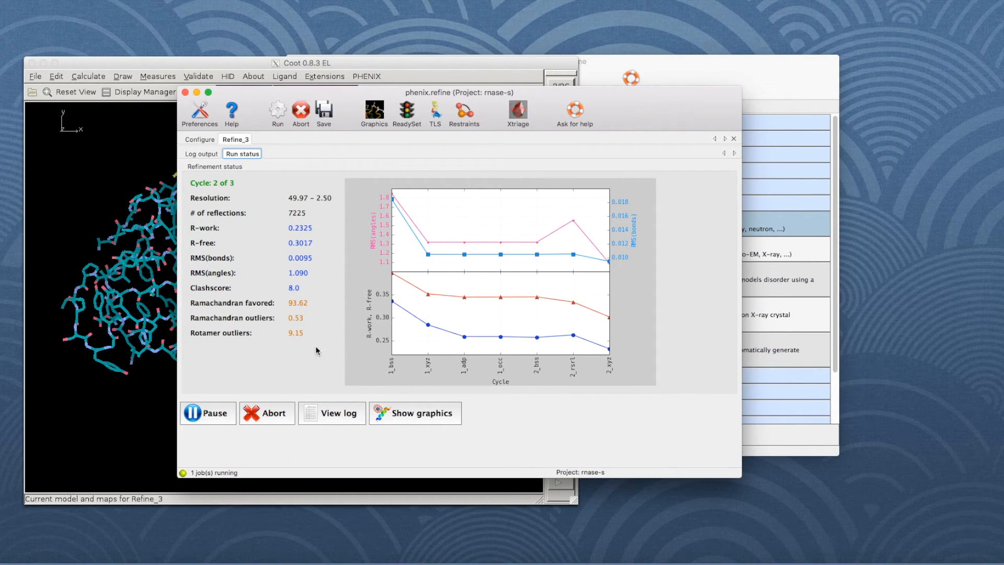
{"action": "mouse_move", "coordinate": [313, 334]}
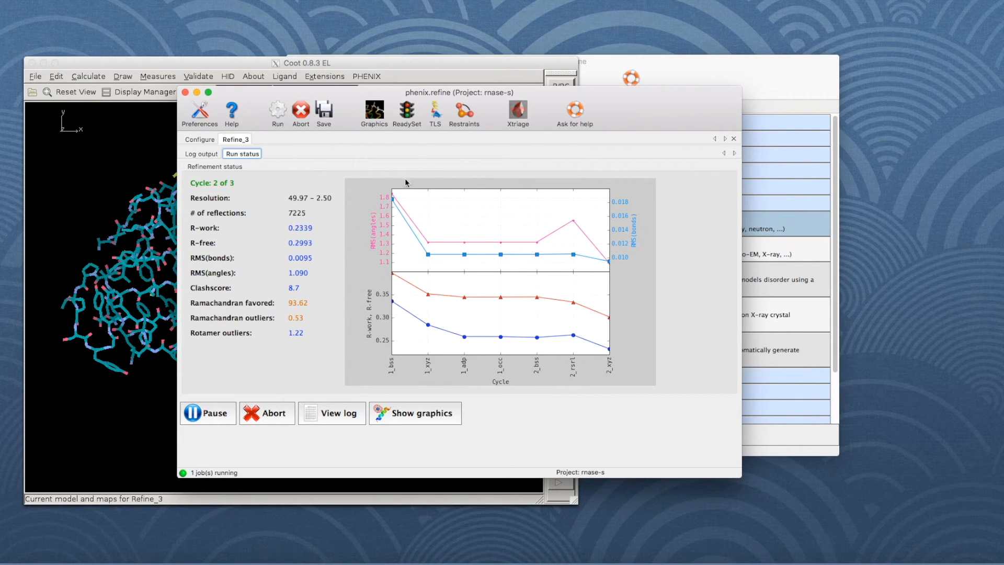
{"action": "mouse_move", "coordinate": [577, 391]}
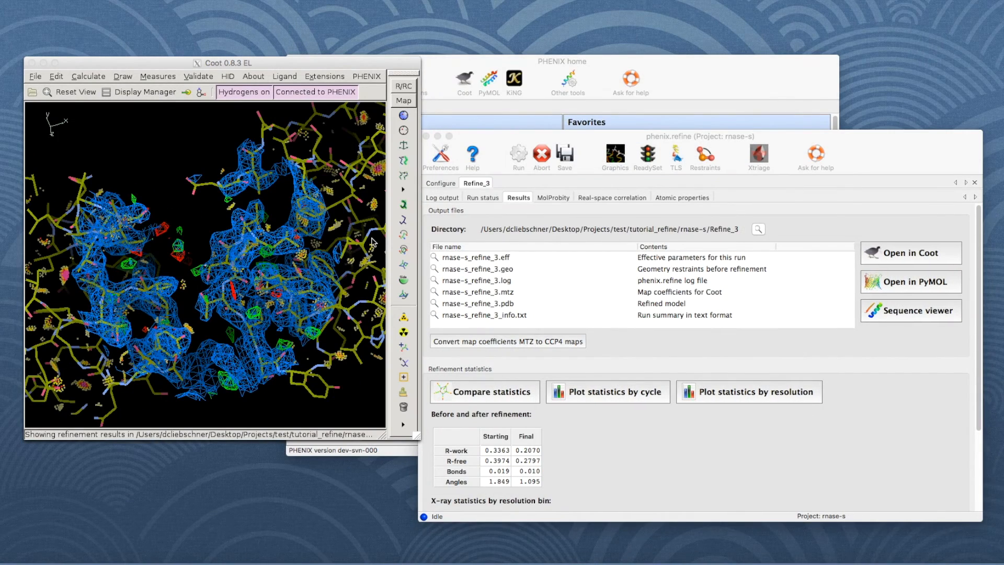
{"action": "mouse_move", "coordinate": [403, 234]}
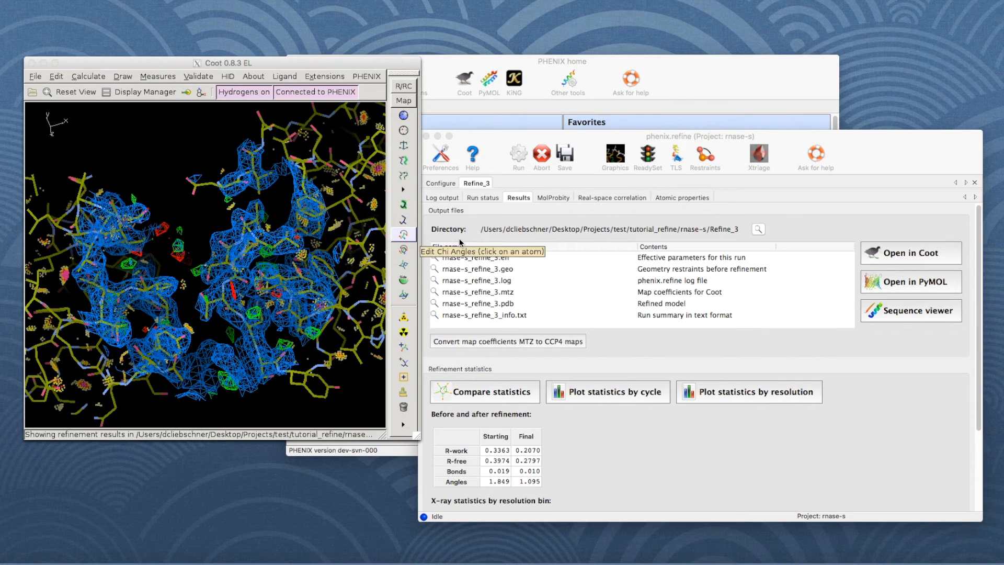
{"action": "mouse_move", "coordinate": [513, 206]}
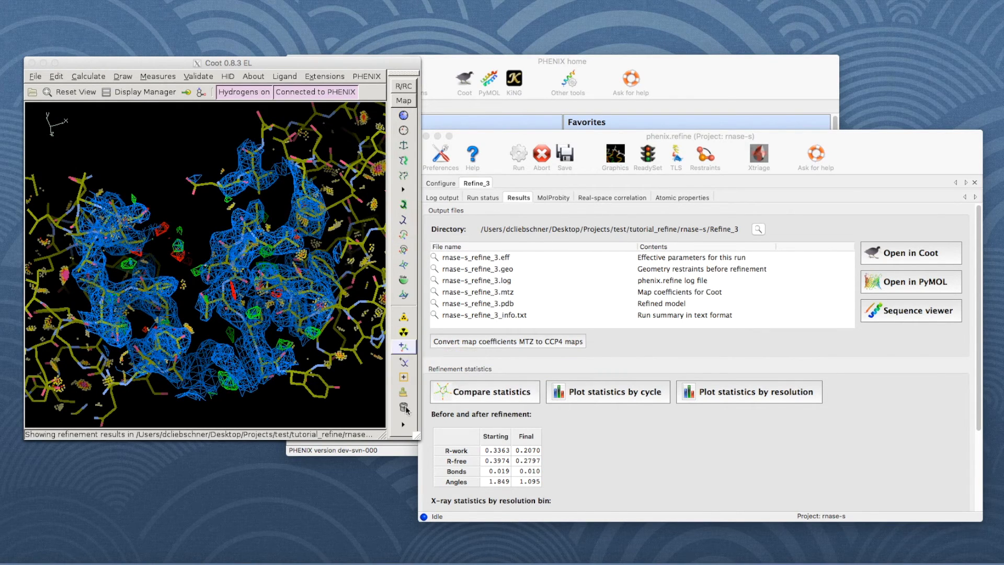
{"action": "left_click", "coordinate": [552, 198]}
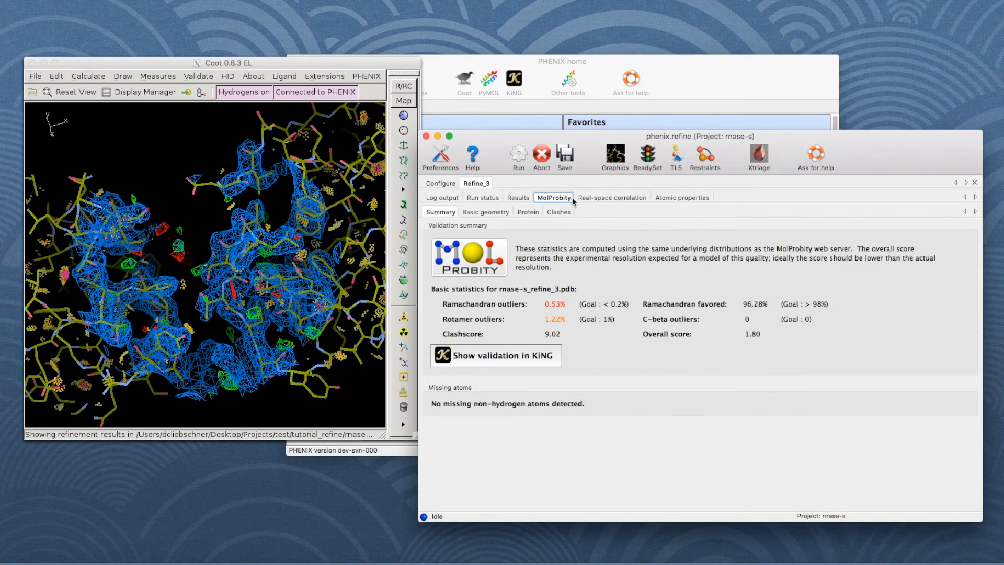
{"action": "left_click", "coordinate": [682, 197]}
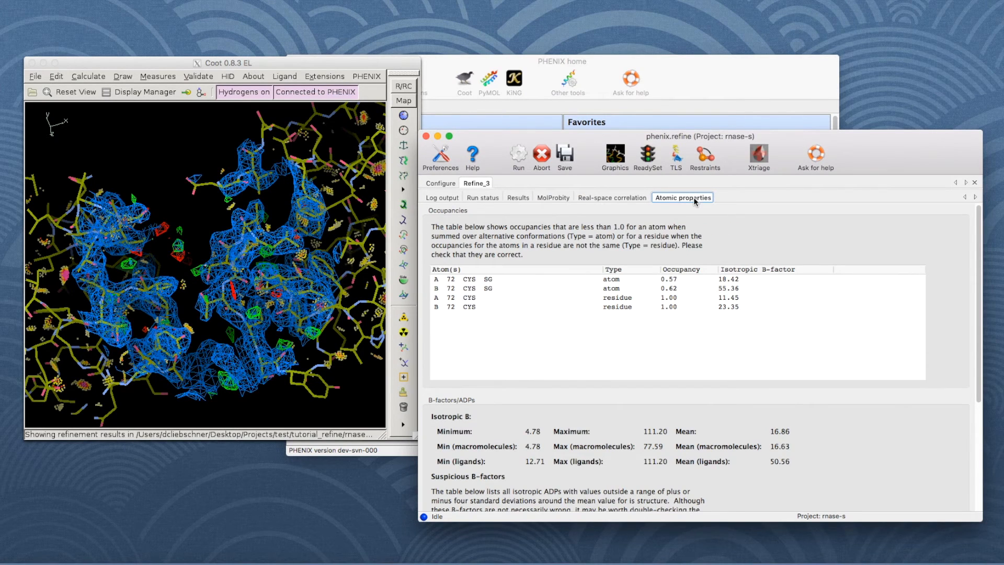
{"action": "left_click", "coordinate": [517, 197]}
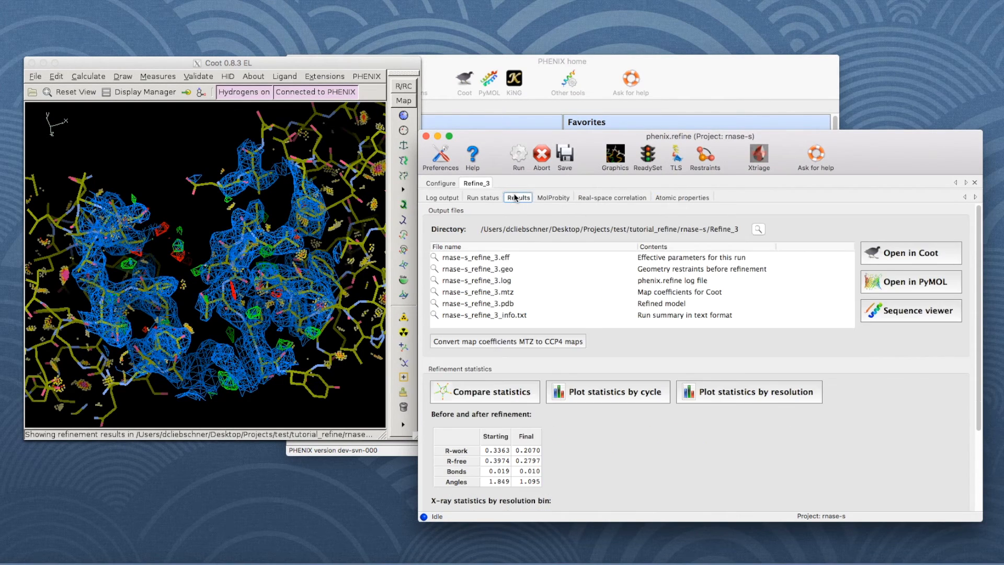
{"action": "mouse_move", "coordinate": [550, 474]}
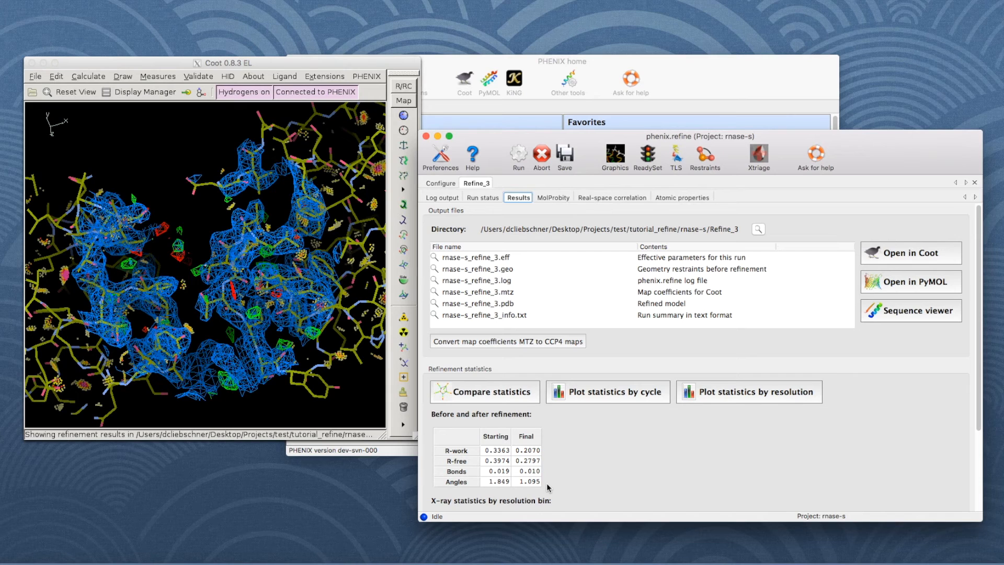
{"action": "mouse_move", "coordinate": [554, 213]}
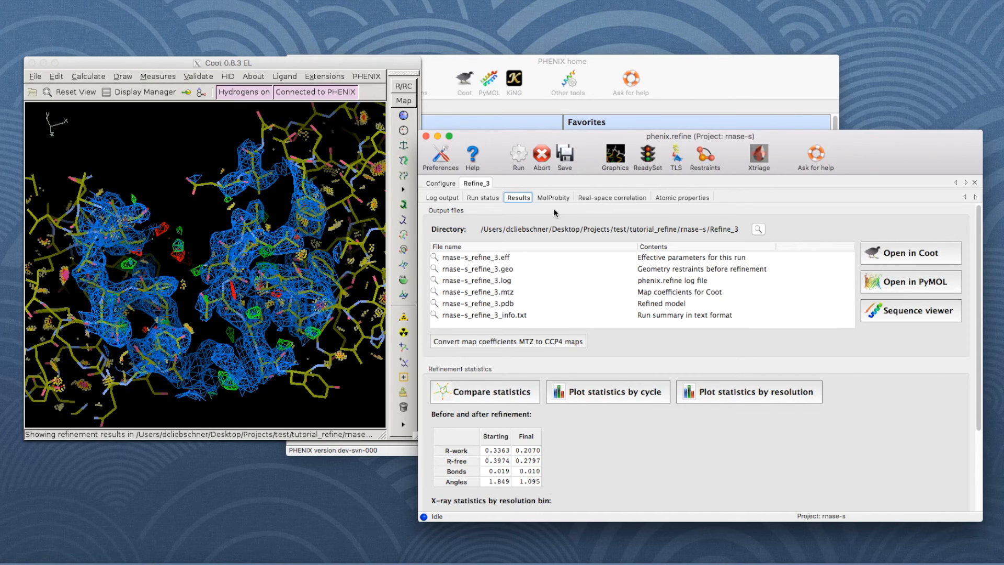
Review geometry deviations, the 25 PROBE clashes, and protein outliers ARG 40, ASN 39, ARG 63
{"action": "left_click", "coordinate": [553, 197]}
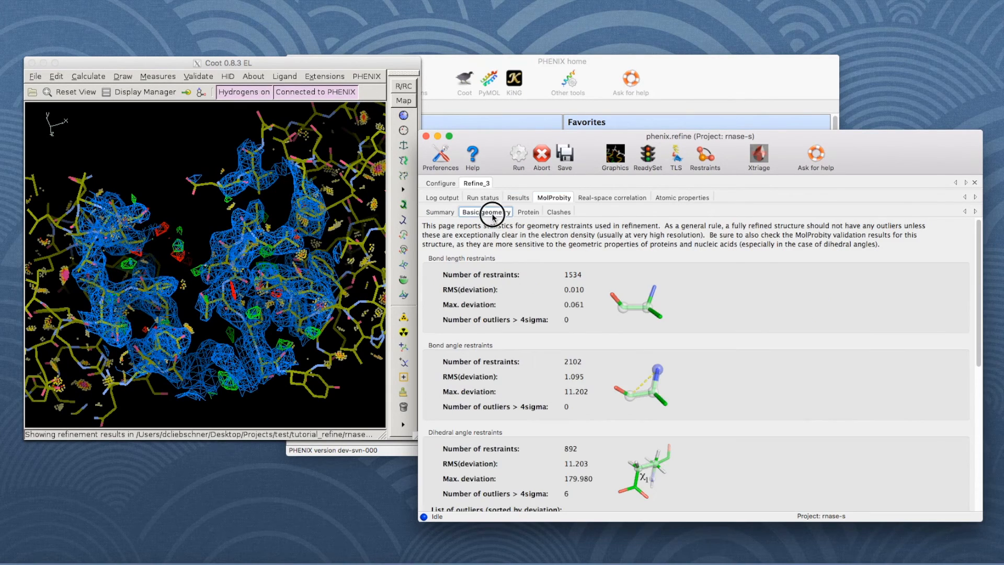
{"action": "left_click", "coordinate": [558, 212]}
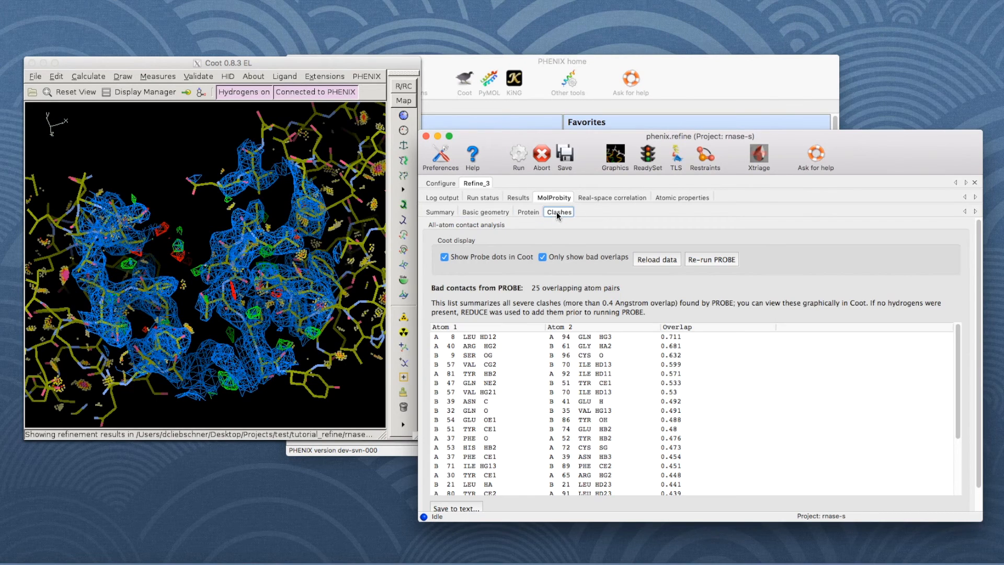
{"action": "mouse_move", "coordinate": [444, 215]}
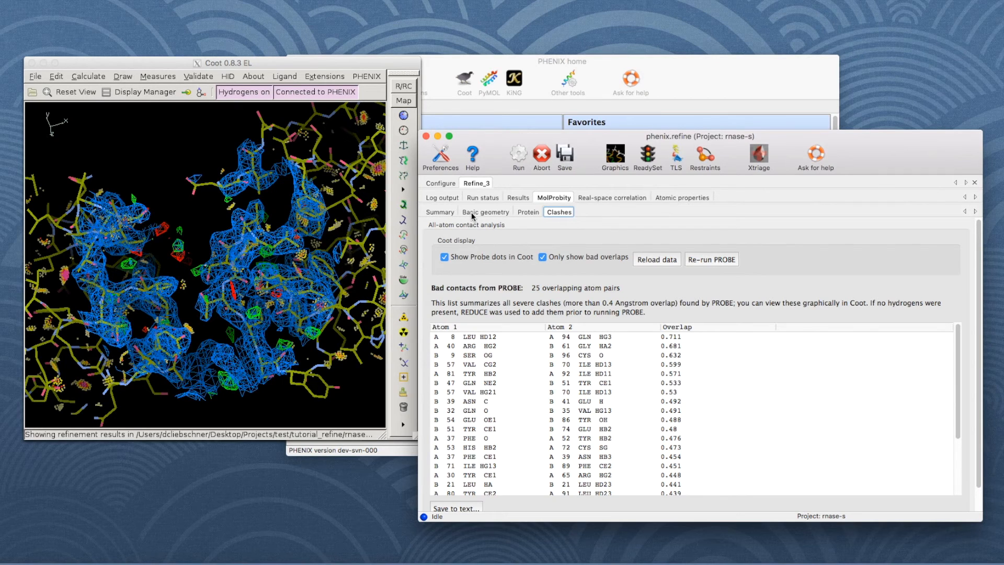
{"action": "left_click", "coordinate": [528, 212]}
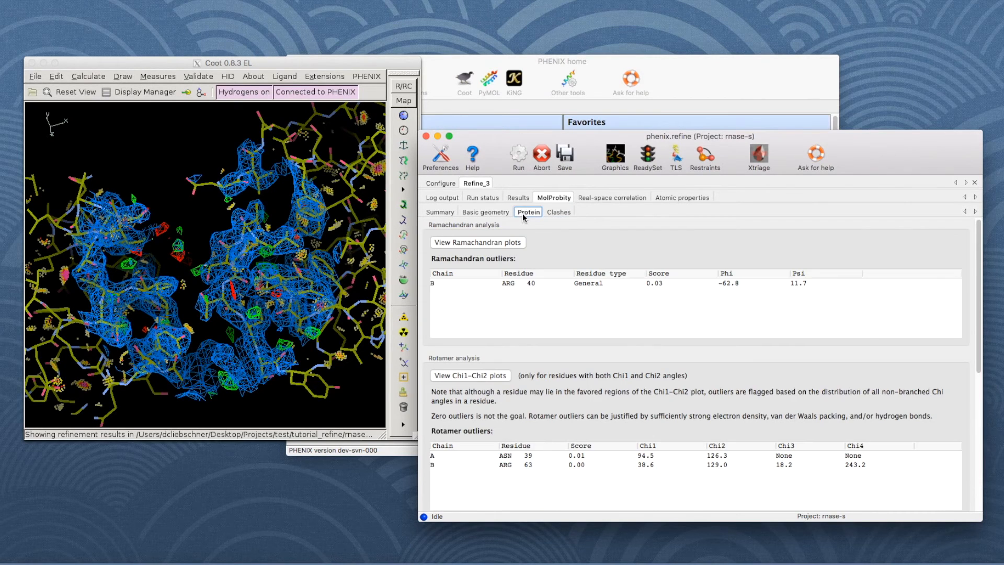
View the Ramachandran plot marking outlier B ARG 40, then return to the clash list
{"action": "left_click", "coordinate": [477, 242]}
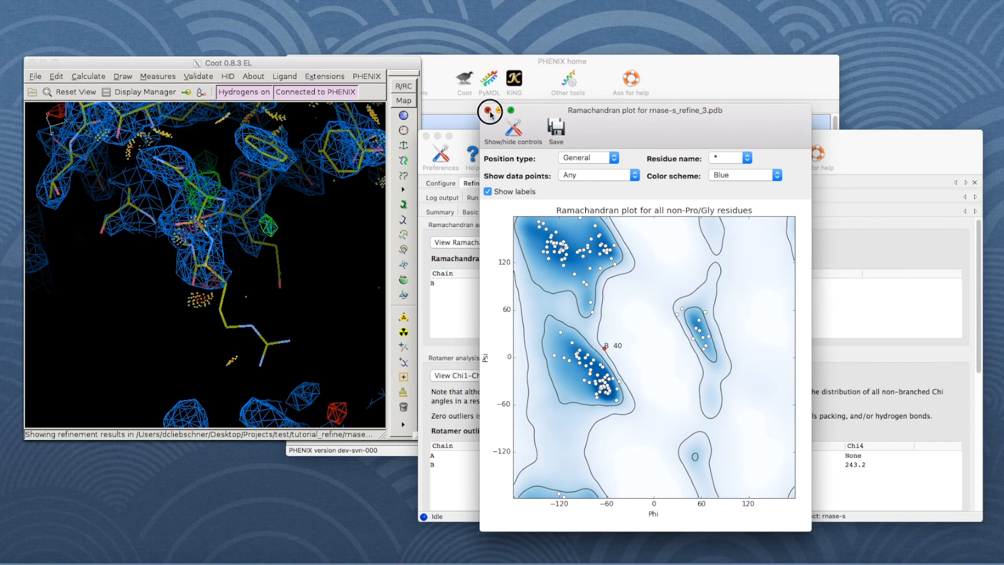
{"action": "left_click", "coordinate": [490, 110]}
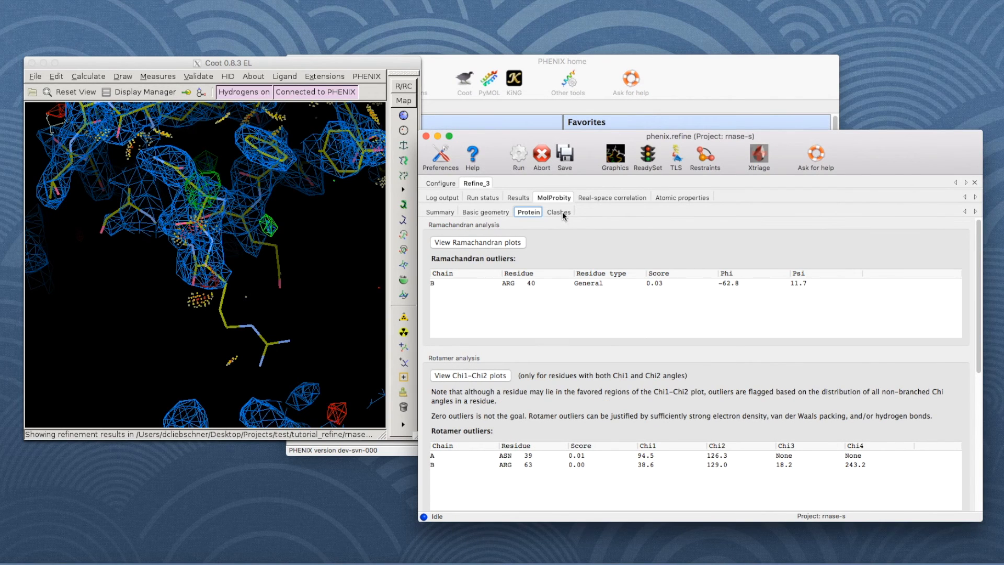
{"action": "left_click", "coordinate": [558, 212]}
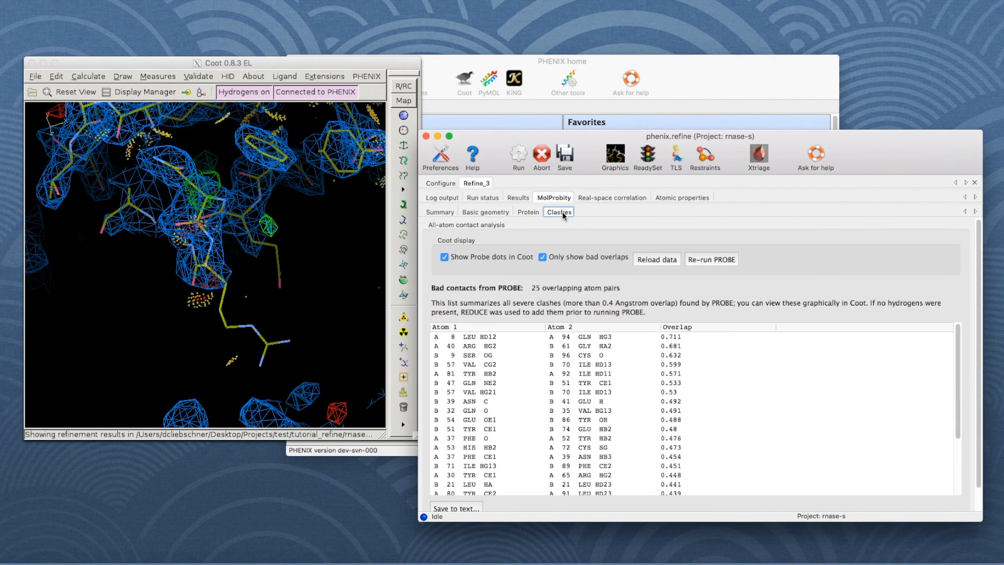
{"action": "mouse_move", "coordinate": [566, 223]}
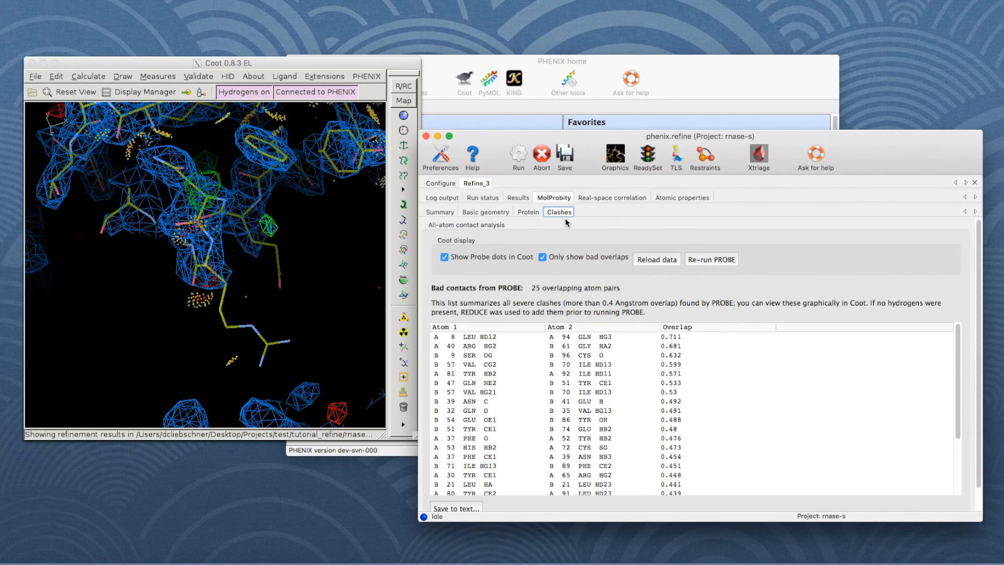
Recenter Coot on the chain B SER 9 OG – CYS 96 O clash (0.632 overlap)
{"action": "left_click", "coordinate": [487, 355]}
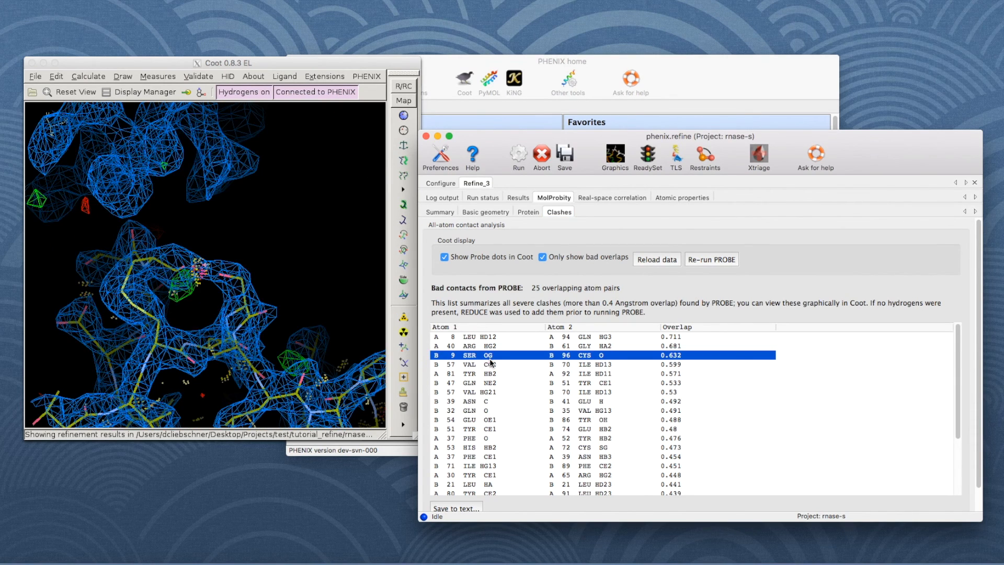